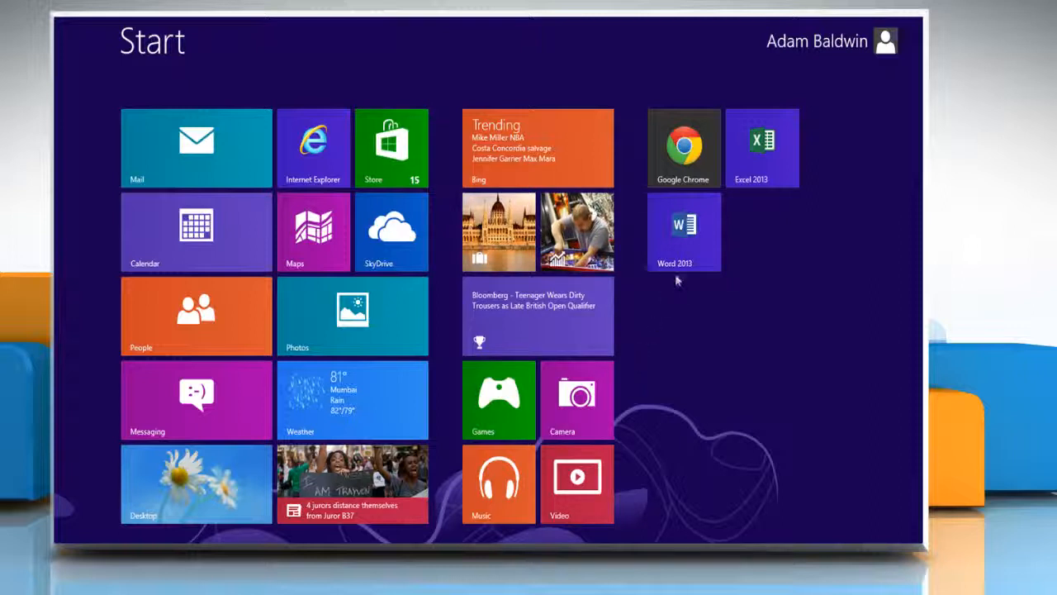
# Step: Launch Word 2013 from the Start screen into a new blank Document1
pyautogui.click(684, 231)
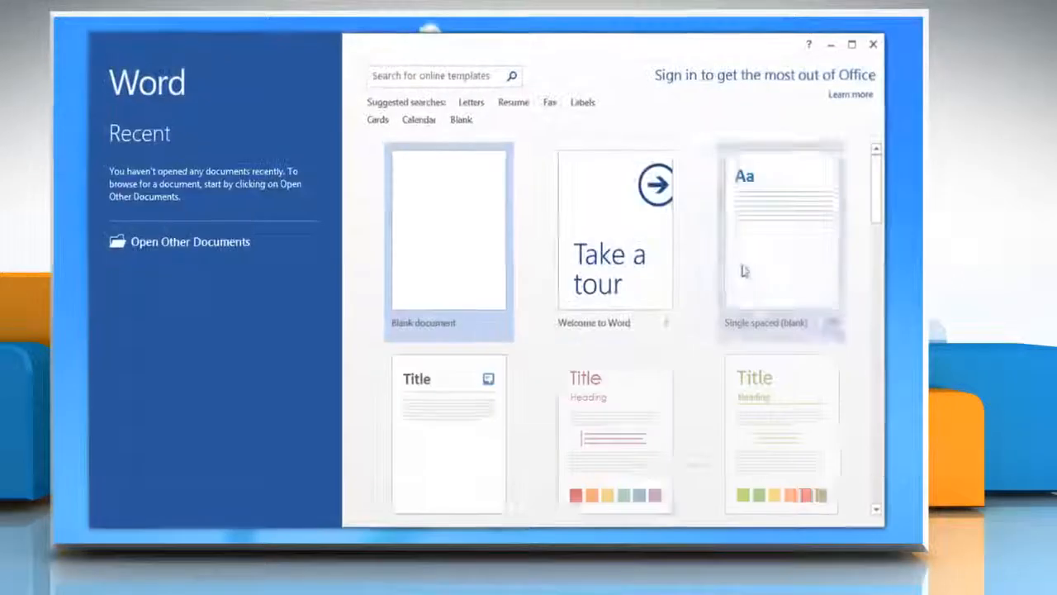
pyautogui.click(447, 231)
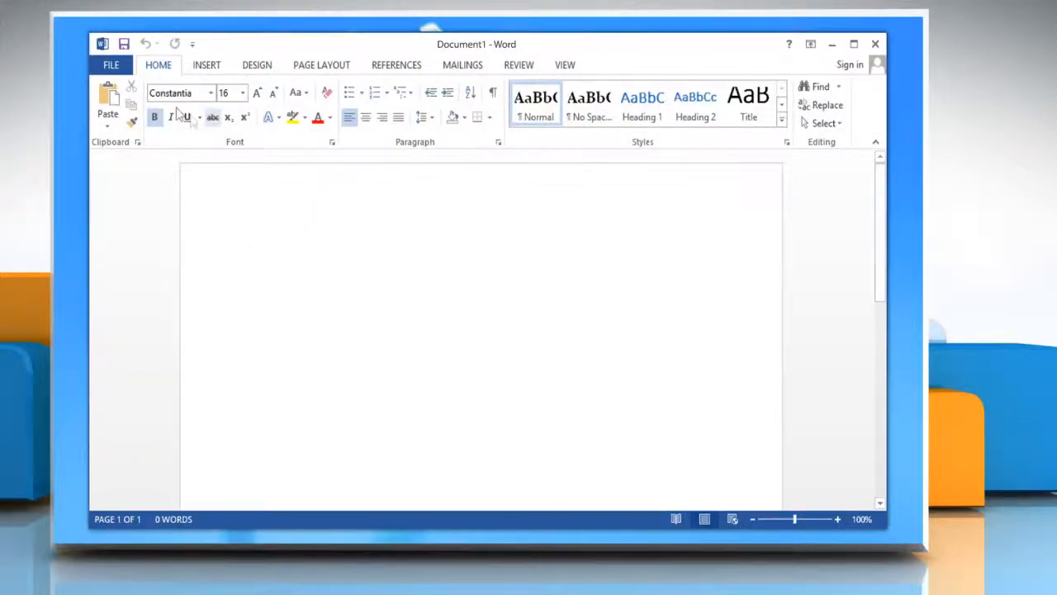
# Step: Reach the Trust Center section of the Word Options dialog via FILE > Options
pyautogui.click(111, 64)
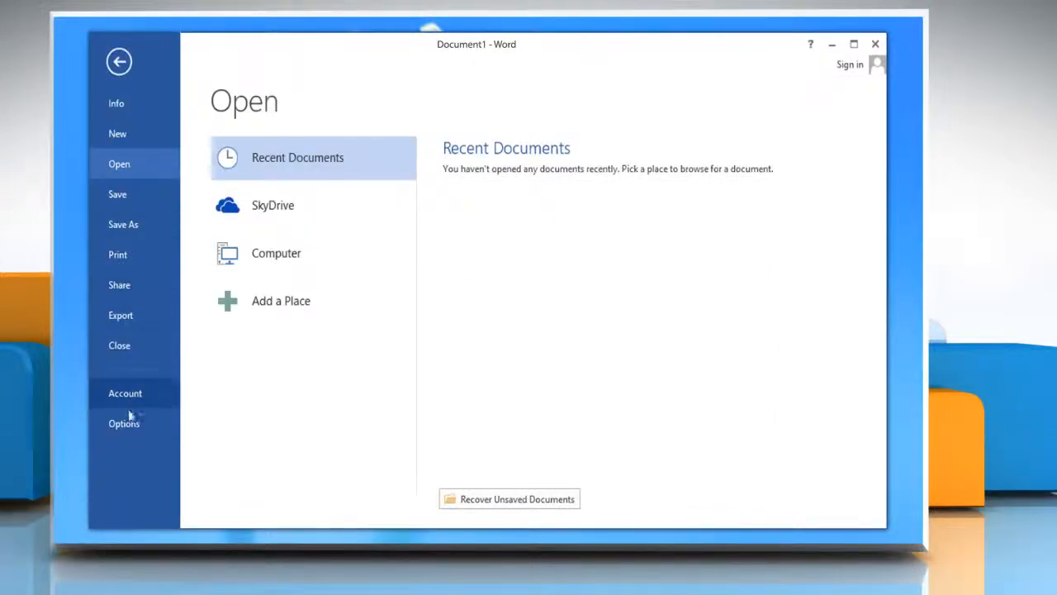
pyautogui.click(124, 423)
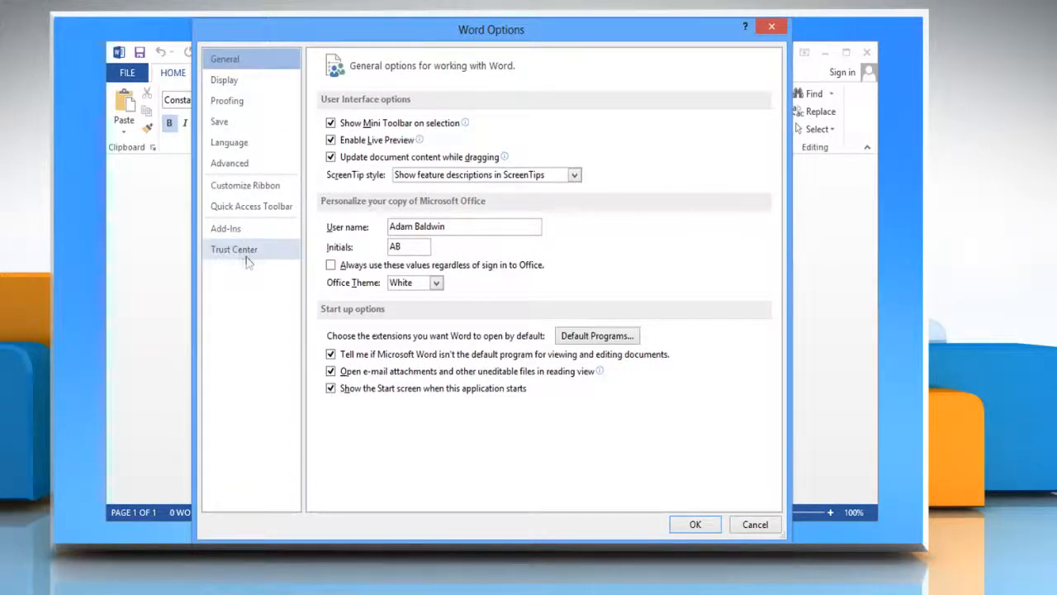
pyautogui.click(235, 247)
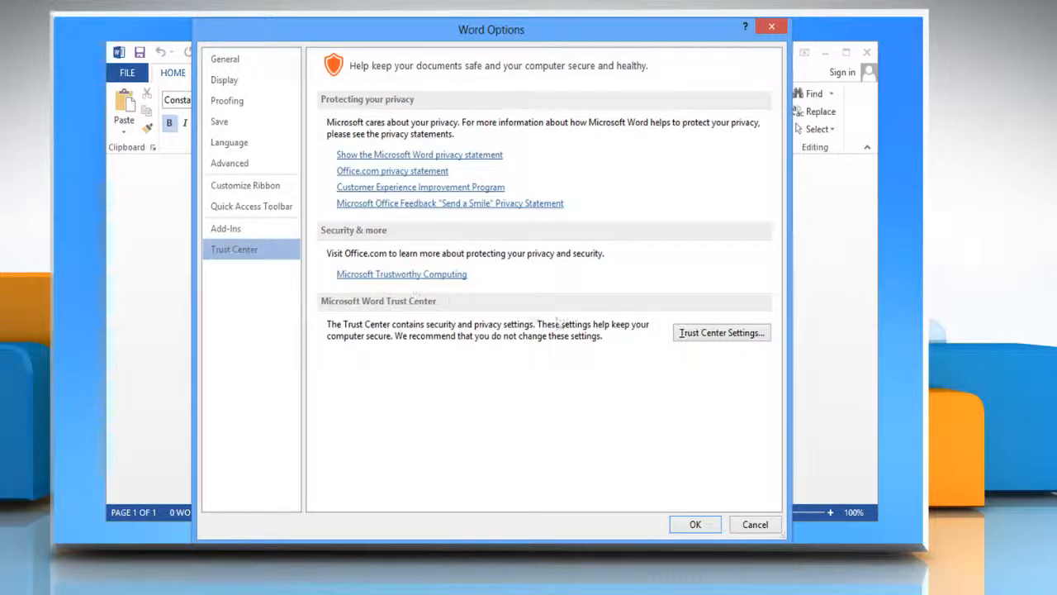
# Step: Uncheck Enable Protected View for Outlook attachments in Trust Center Settings and confirm with OK
pyautogui.click(721, 332)
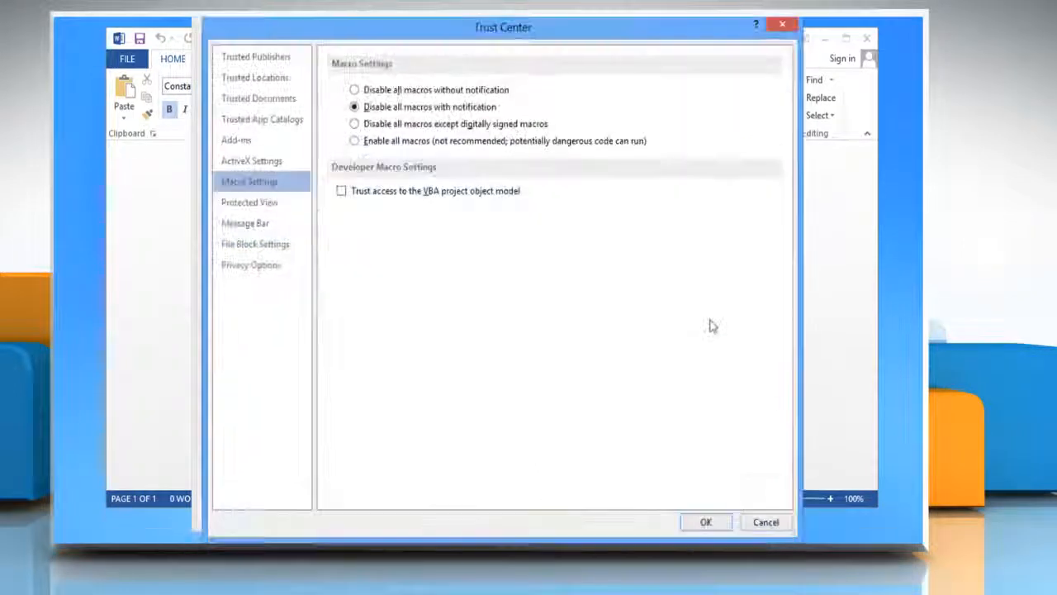
pyautogui.moveTo(250, 201)
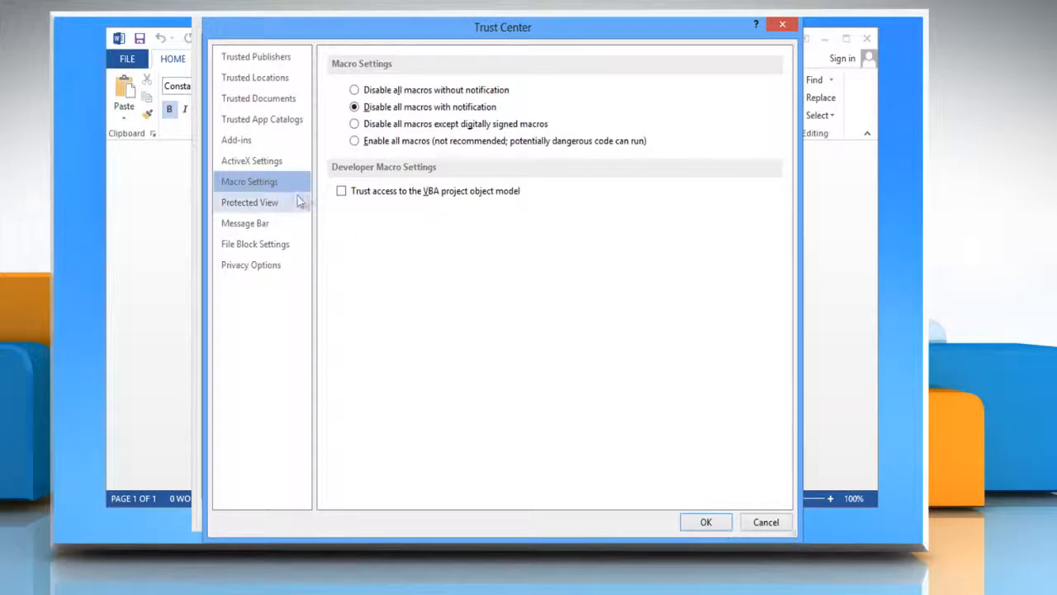
pyautogui.click(250, 202)
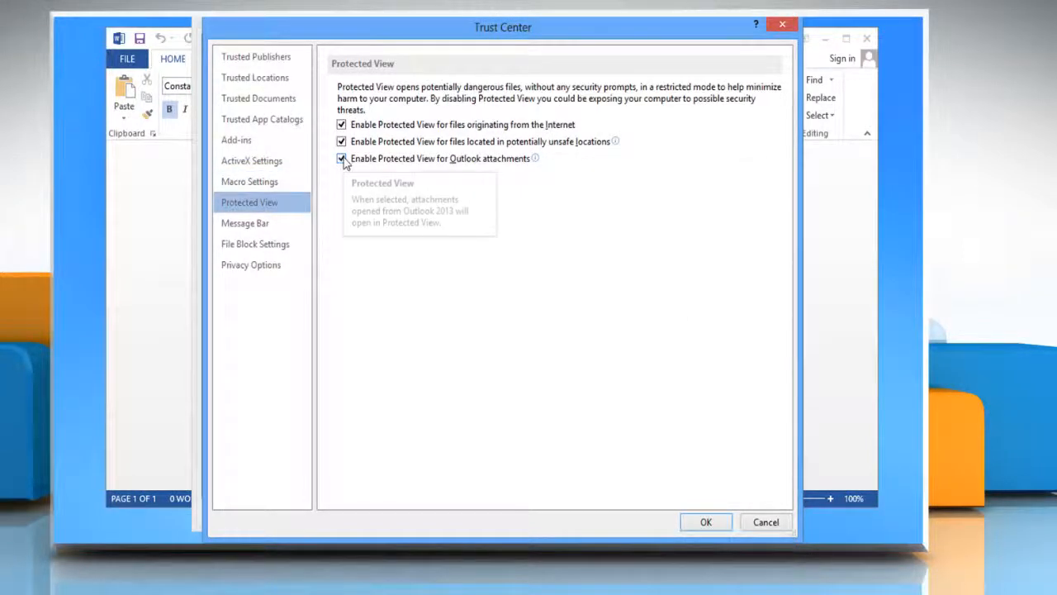
pyautogui.click(341, 158)
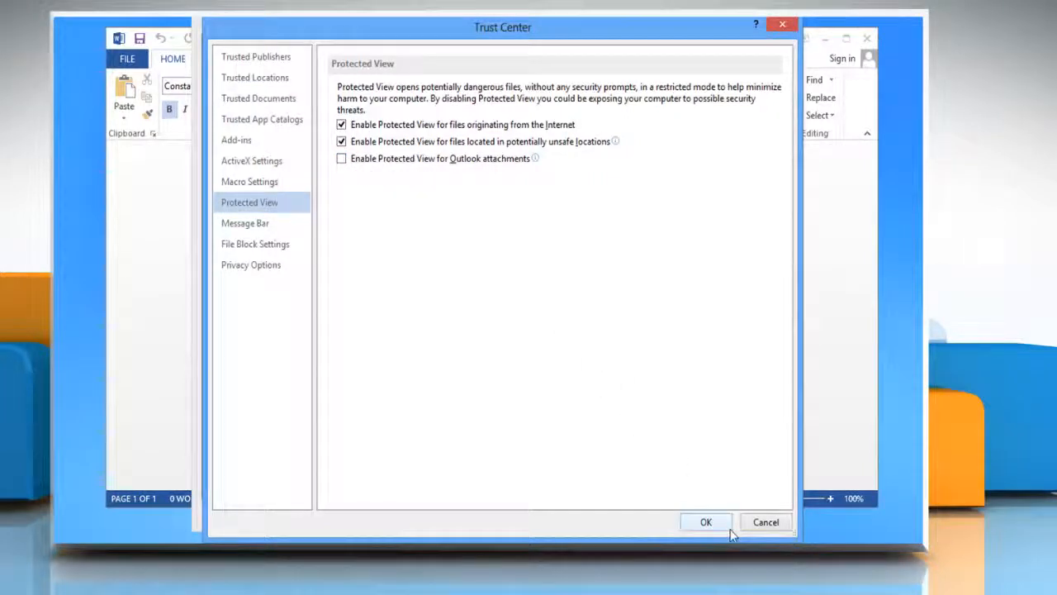
pyautogui.click(706, 522)
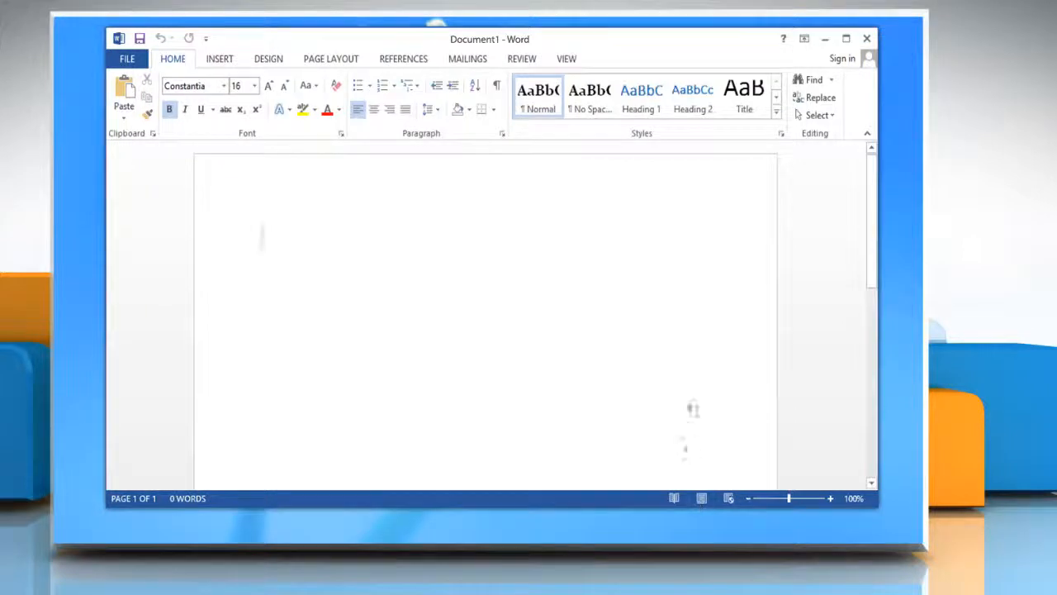